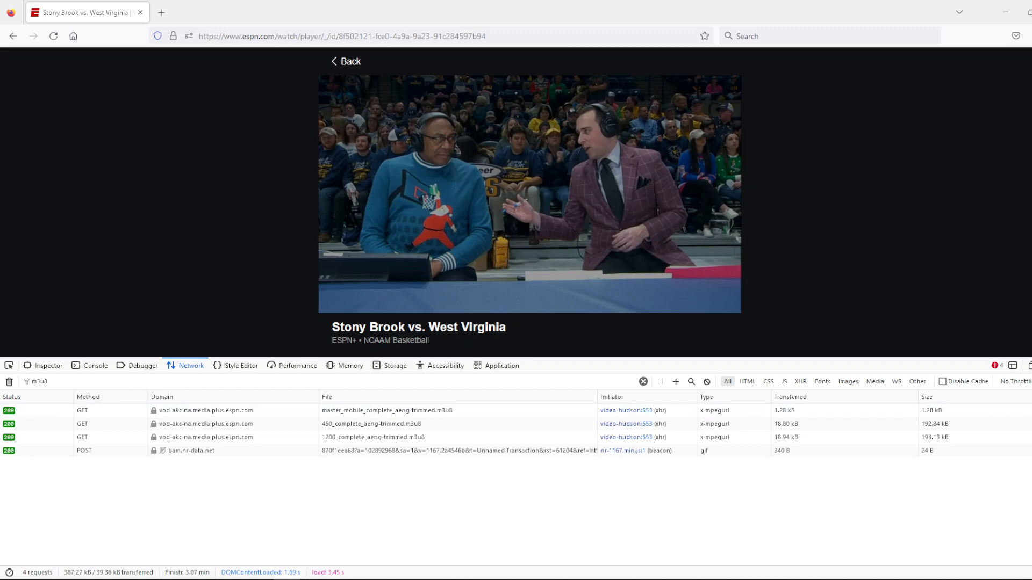
Inspect the master, 450 and 1200 m3u8 requests, ending on 1200_complete_aeng-trimmed.m3u8 headers.
click(387, 410)
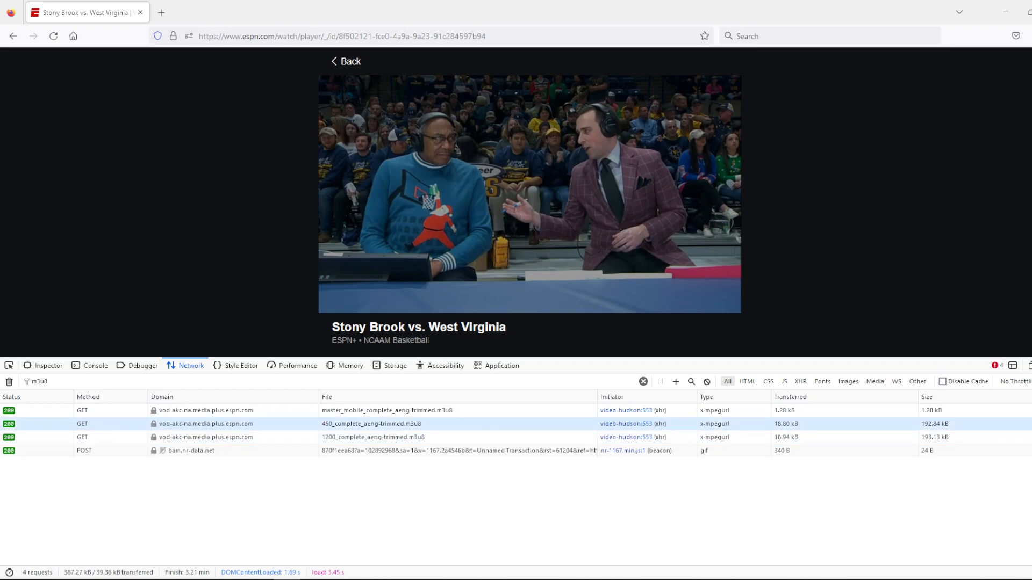
mouse_move(205, 424)
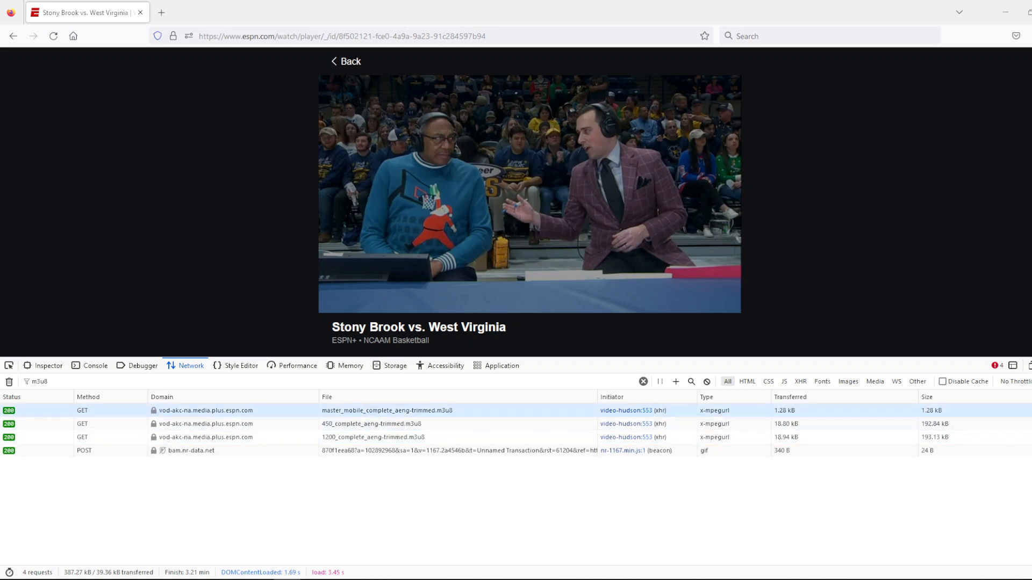
click(387, 410)
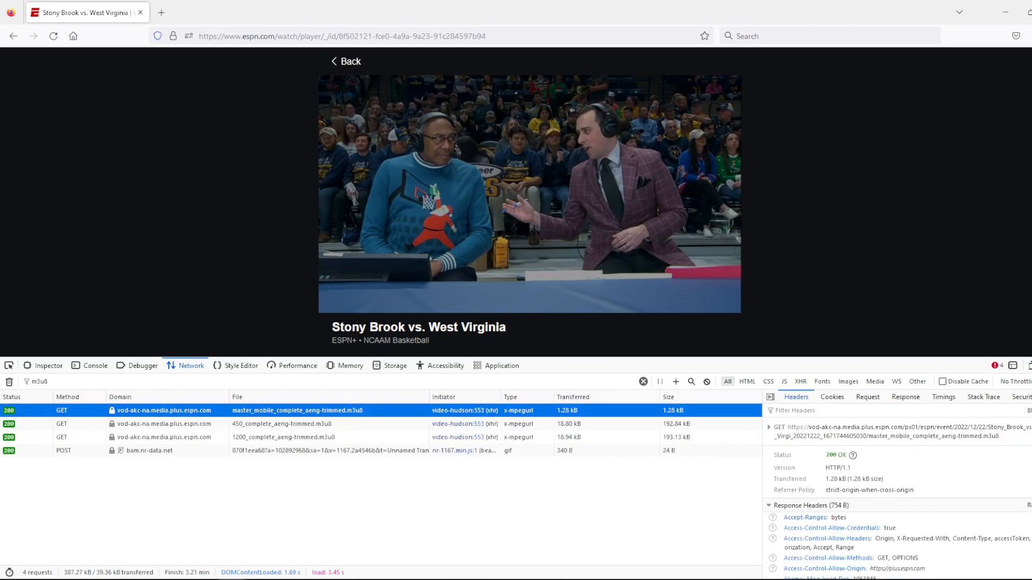
click(283, 424)
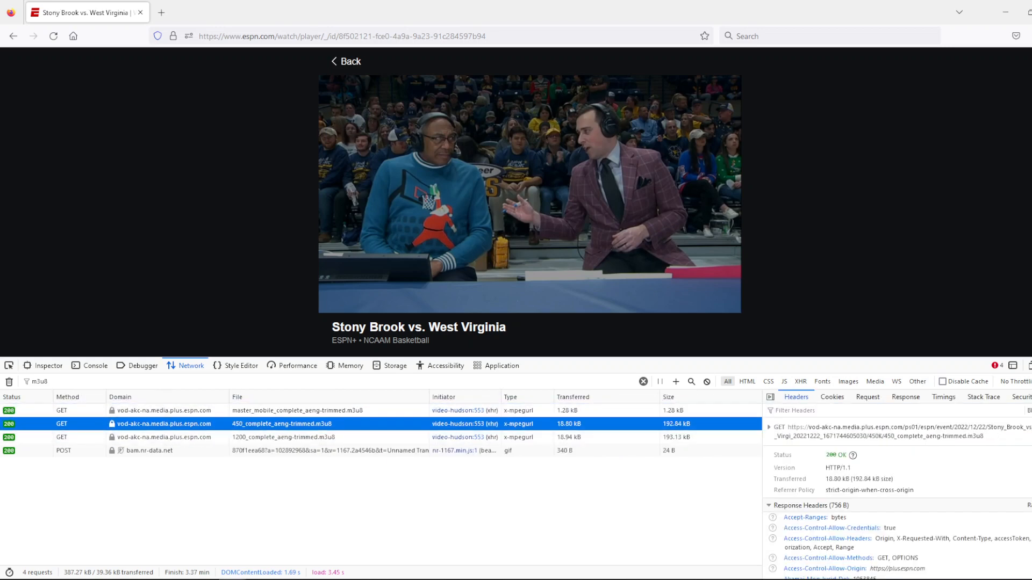
click(283, 437)
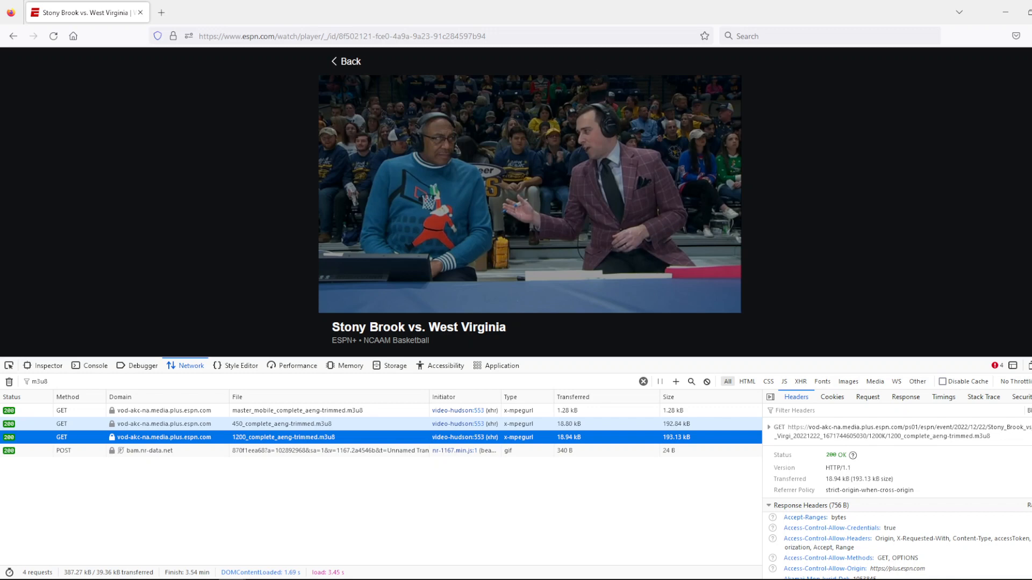
mouse_move(163, 451)
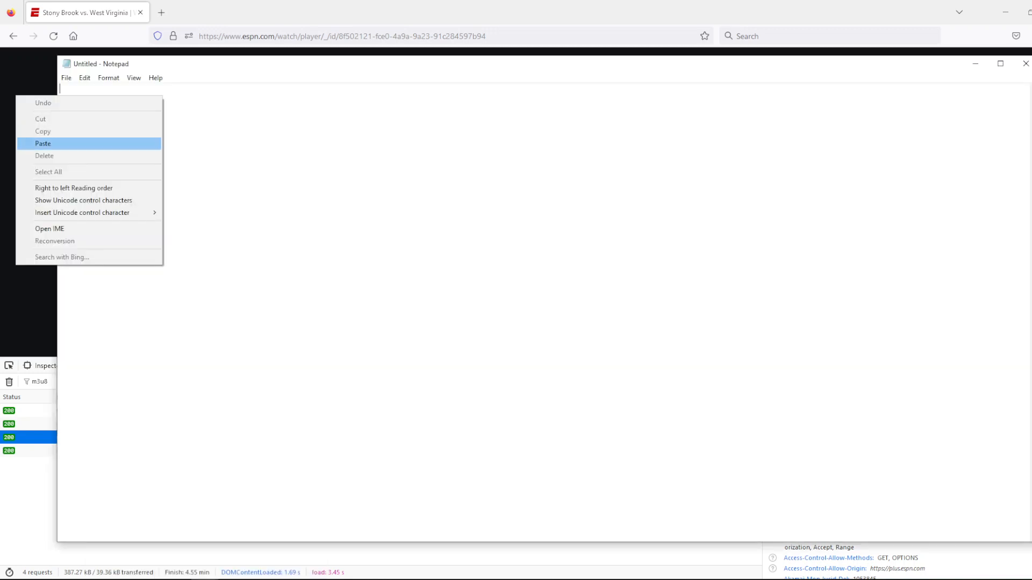
Paste the 1200 playlist URL into Notepad and change 1200K/1200 to 7000K/7000.
click(42, 143)
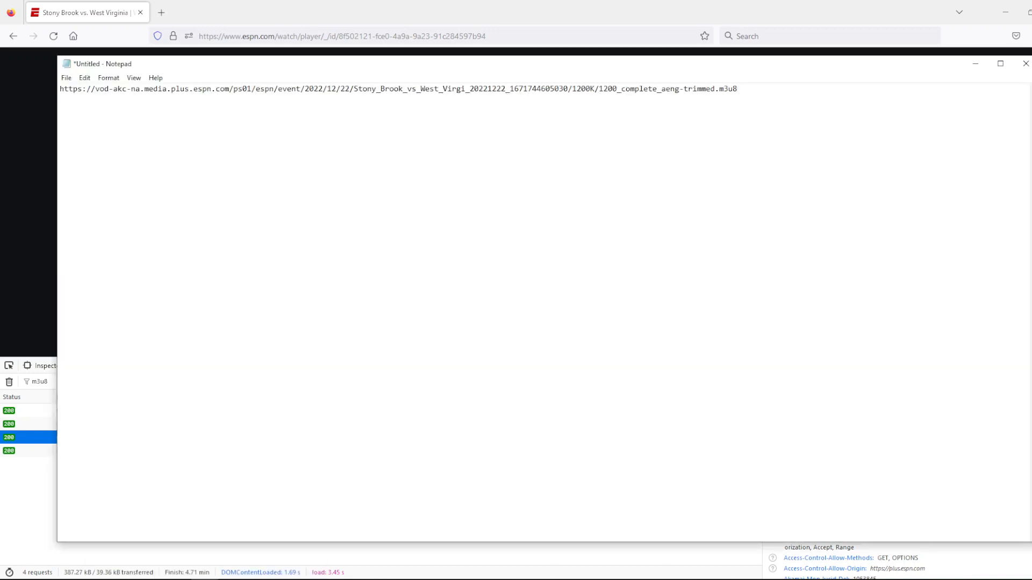
double_click(574, 89)
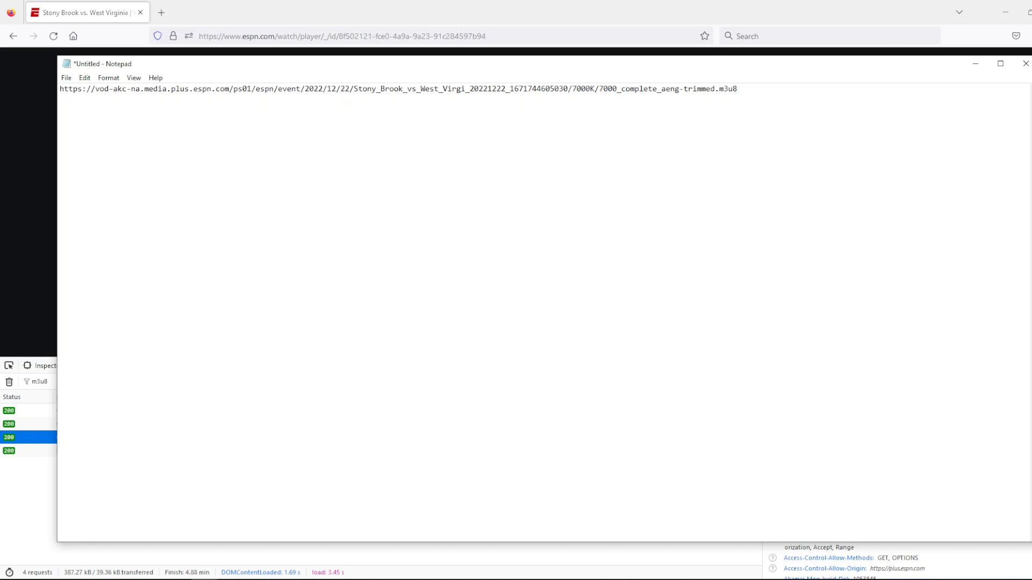
double_click(582, 89)
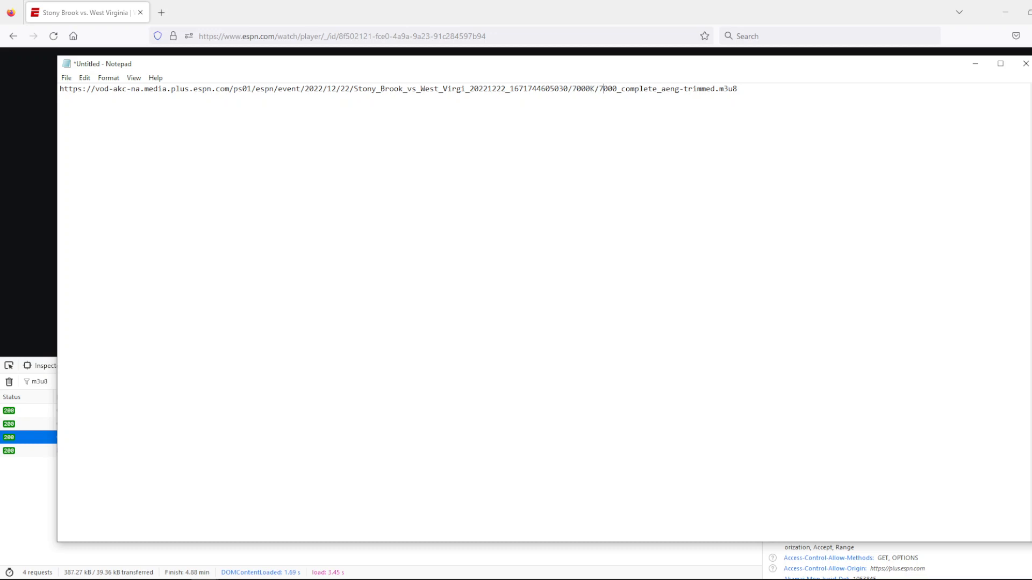
double_click(605, 89)
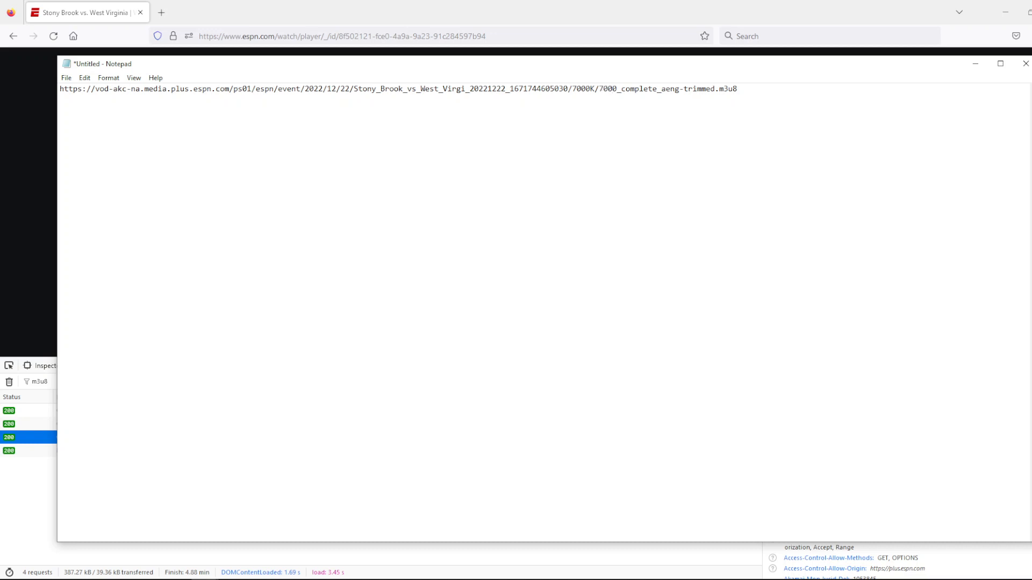
click(612, 88)
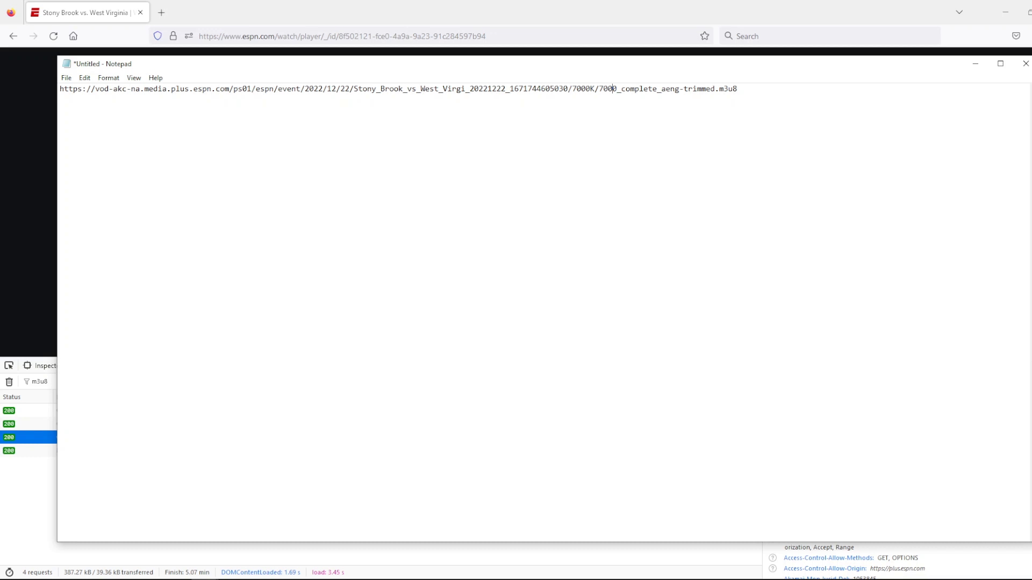
mouse_move(974, 63)
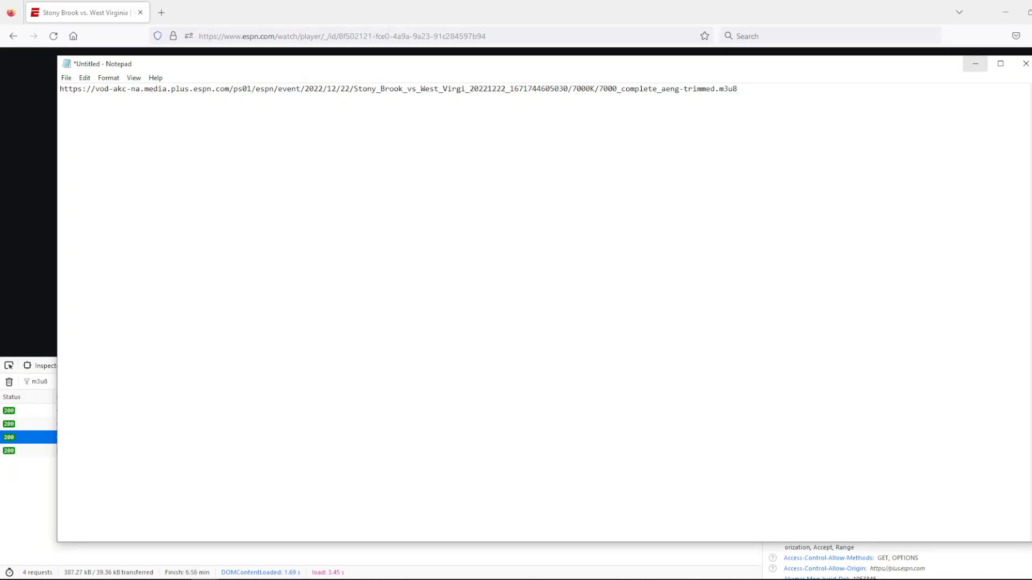
Minimize the URL note, open file.txt and select the youtube-dl command for WVU-STONYBROOK.mp4.
click(1023, 63)
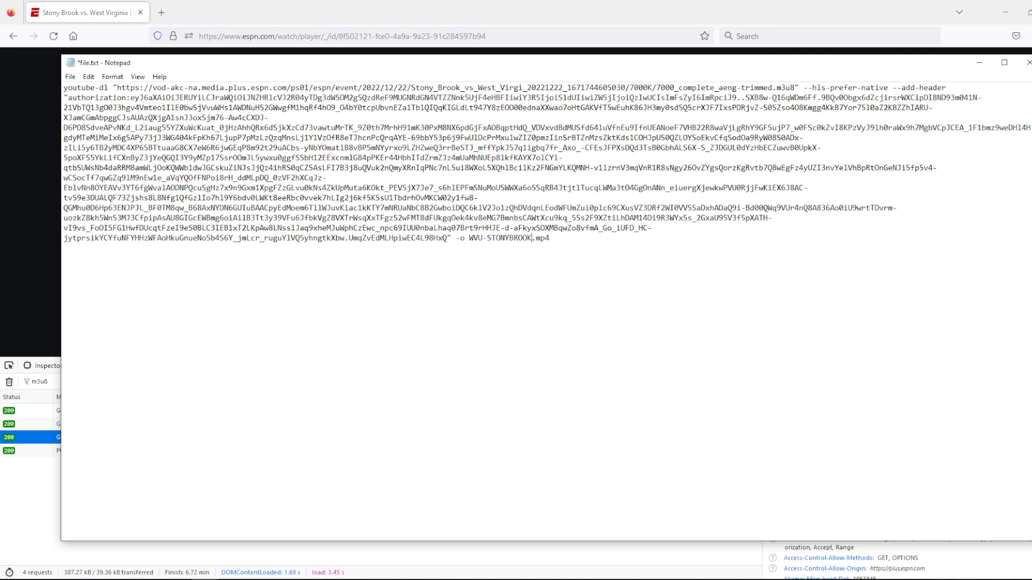
double_click(647, 88)
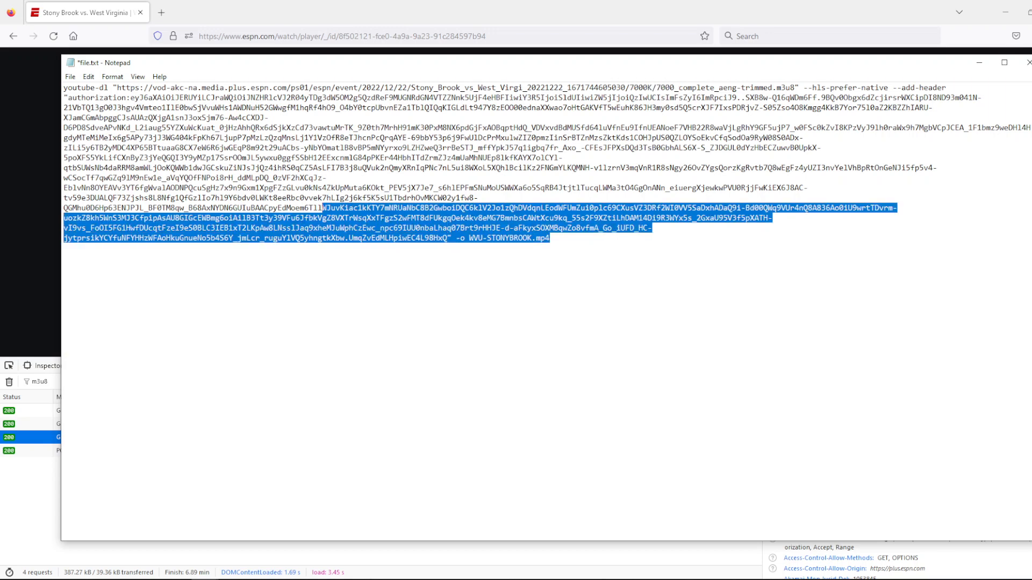
key(ctrl+a)
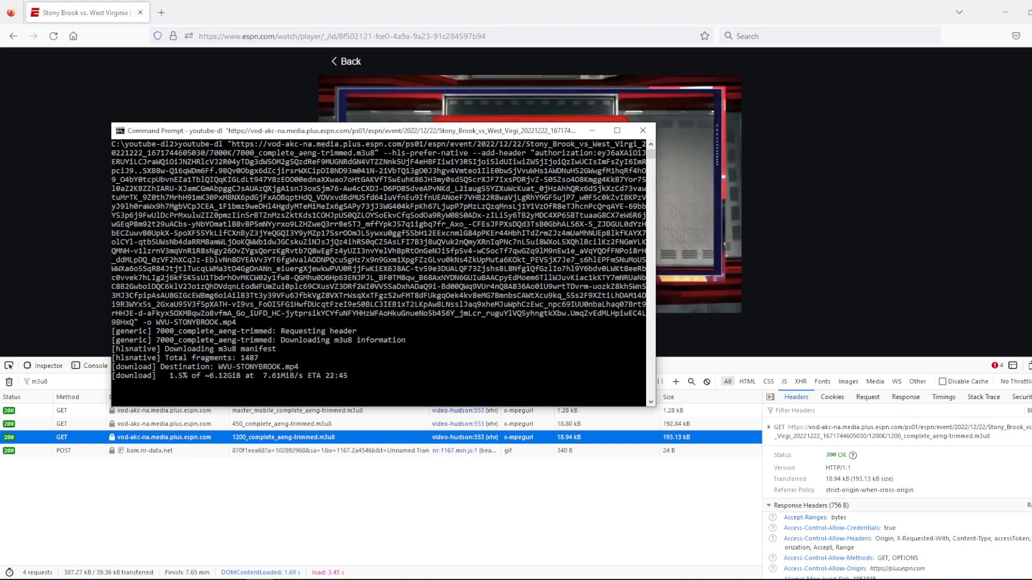
Run the pasted youtube-dl command in Command Prompt to download WVU-STONYBROOK.mp4.
click(642, 130)
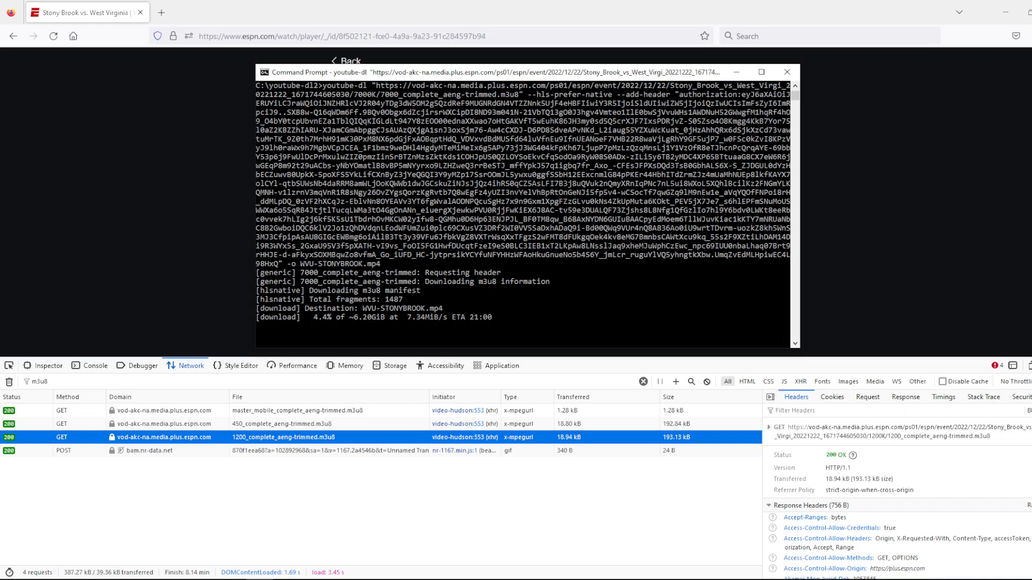
mouse_move(675, 382)
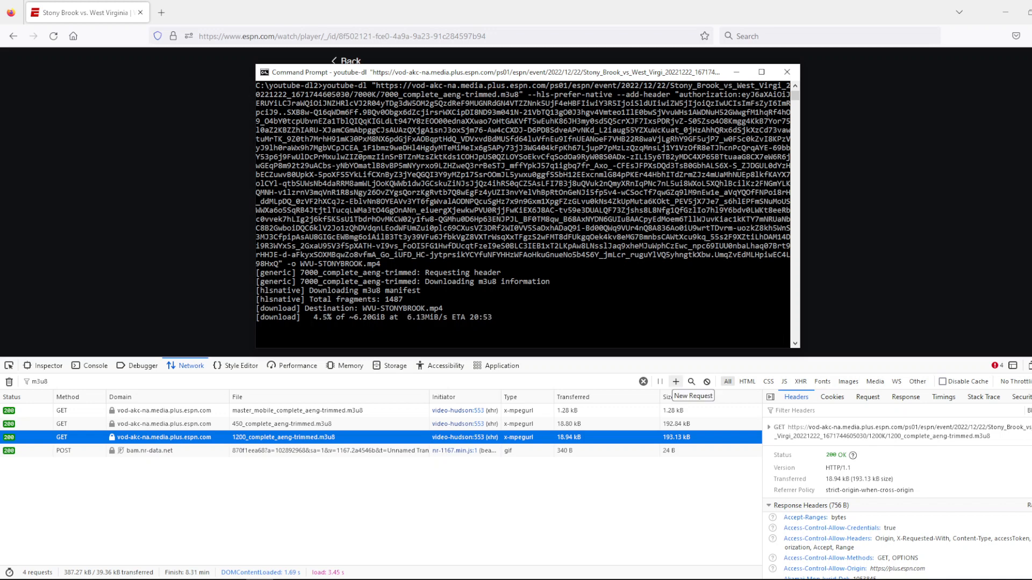